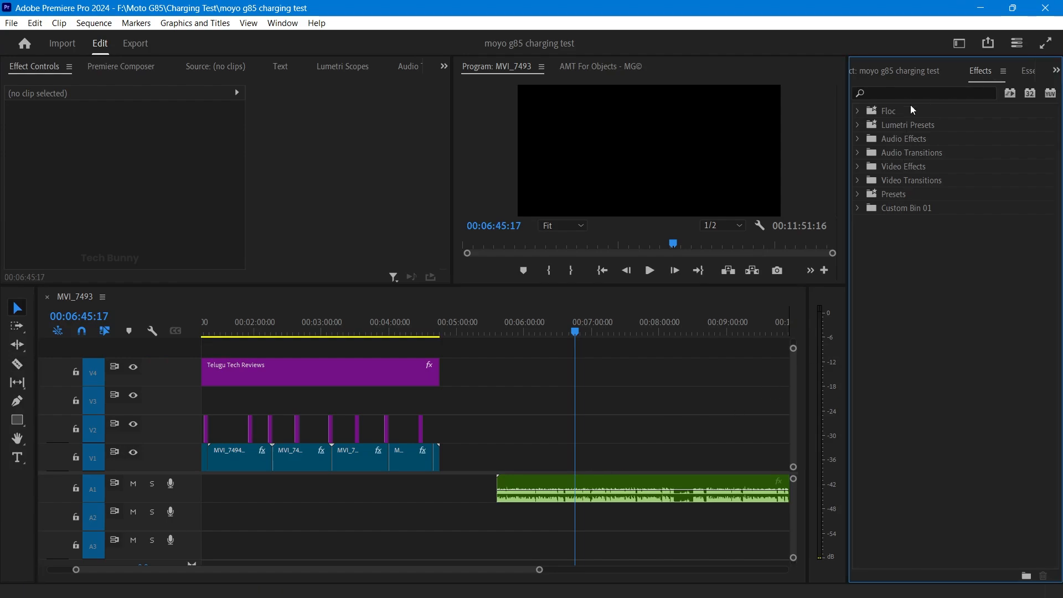
# Type 'clear', then open the Audio Plug-In Manager from Edit > Preferences > Audio.
pyautogui.write('c')
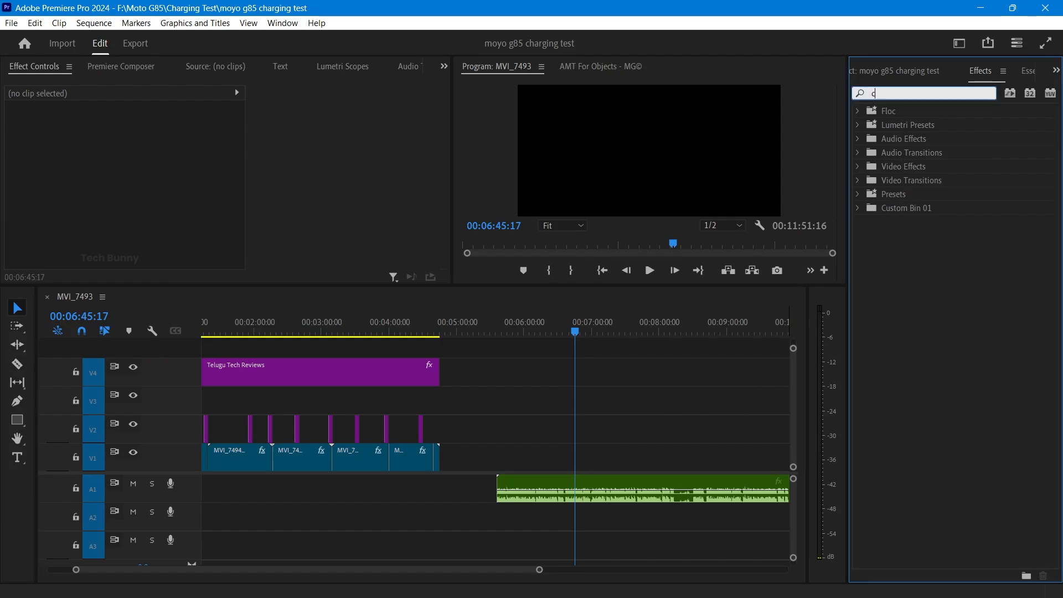
pyautogui.write('lear')
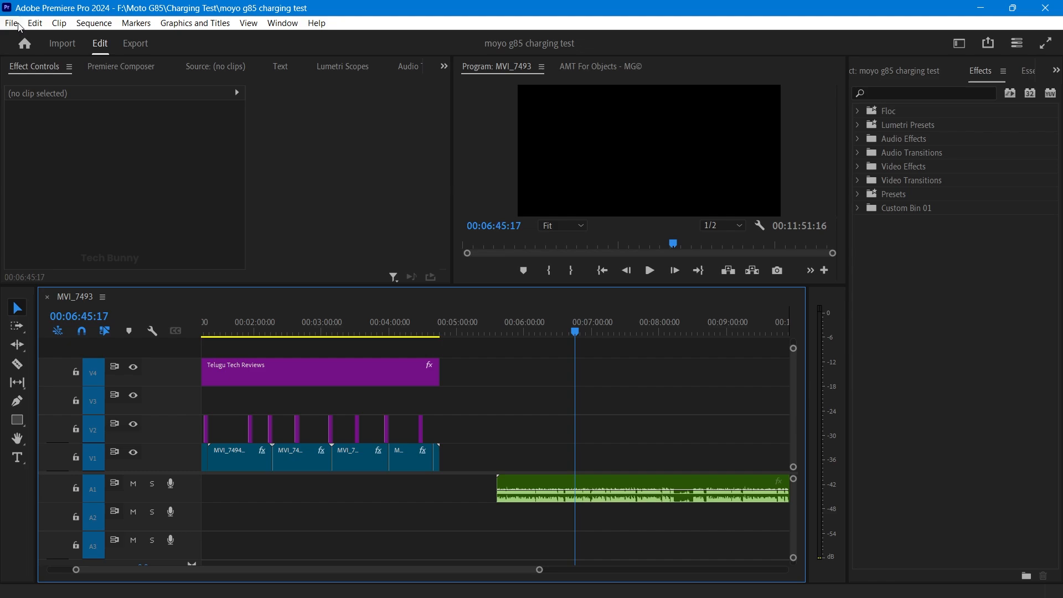
pyautogui.click(11, 24)
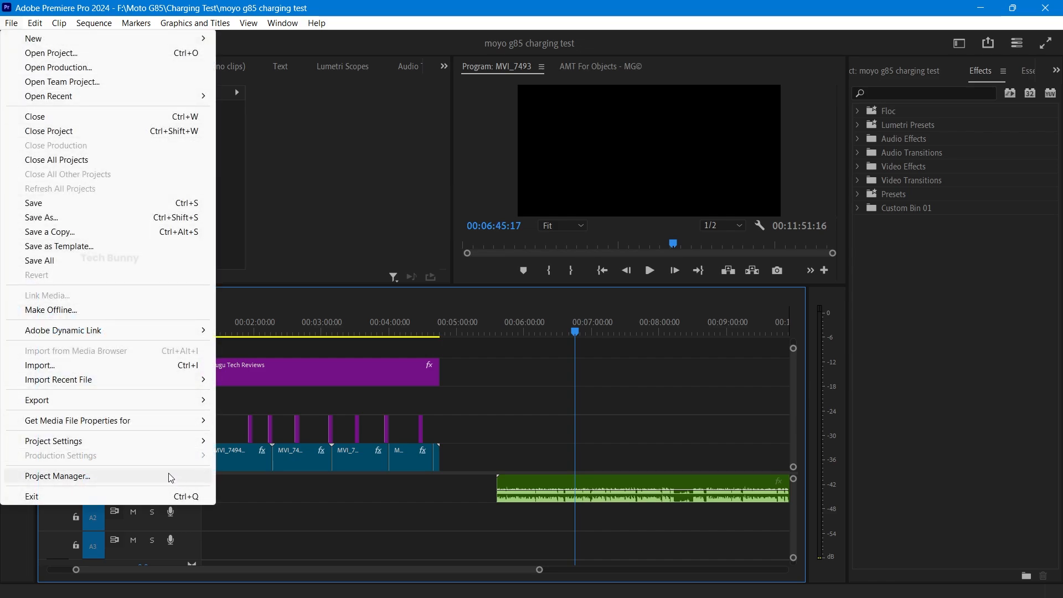
pyautogui.click(37, 23)
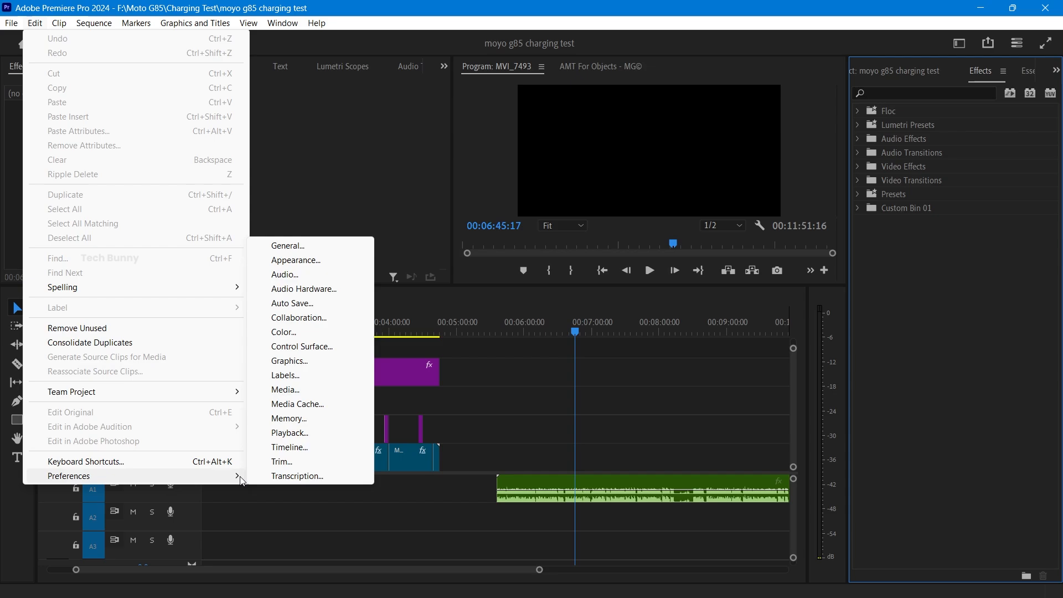
pyautogui.moveTo(281, 284)
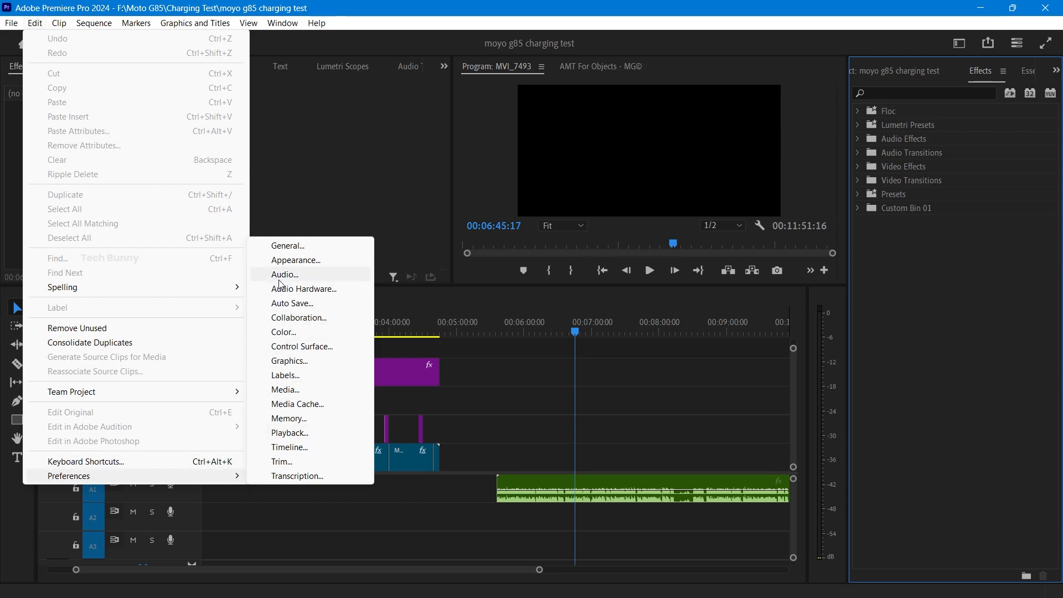
pyautogui.click(284, 275)
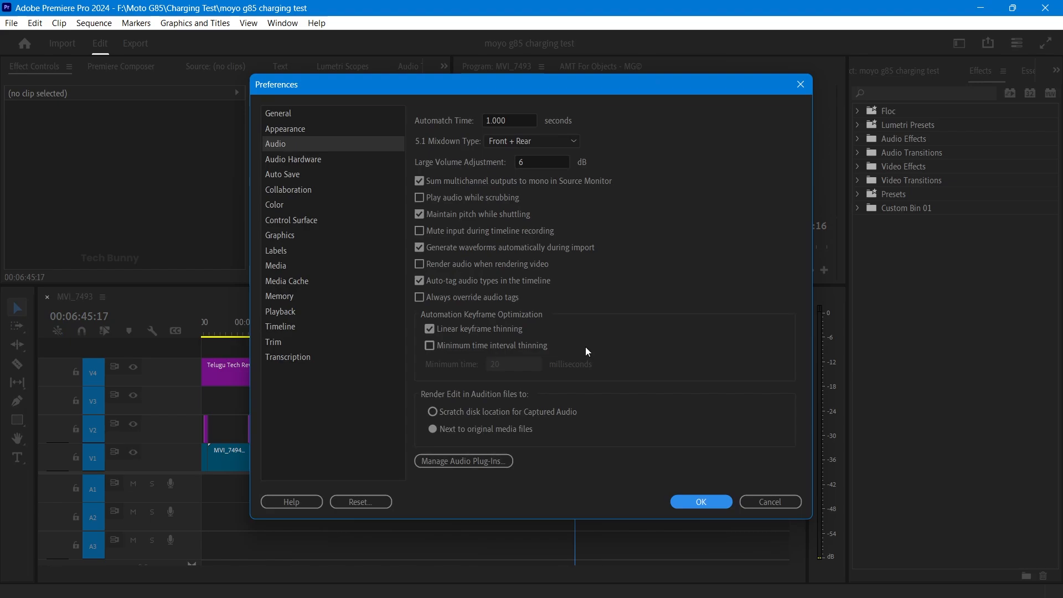
pyautogui.moveTo(516, 471)
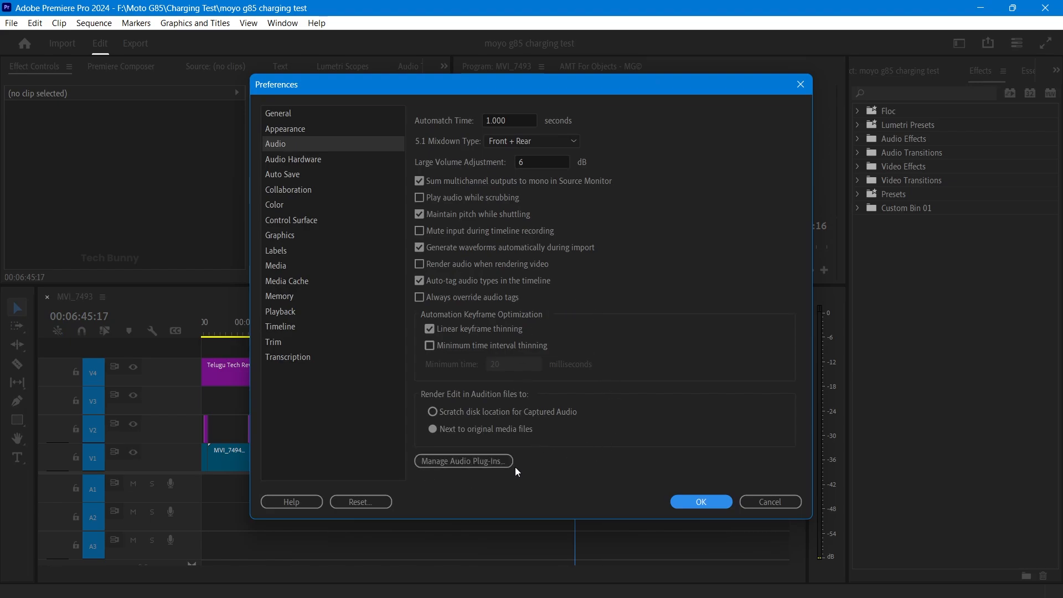
pyautogui.click(462, 461)
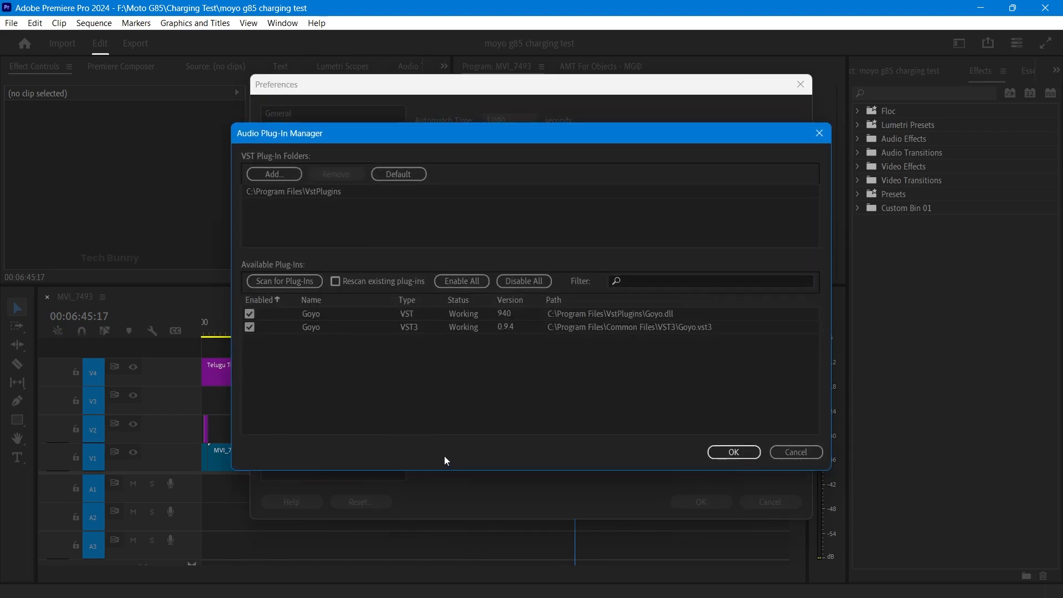
pyautogui.moveTo(463, 360)
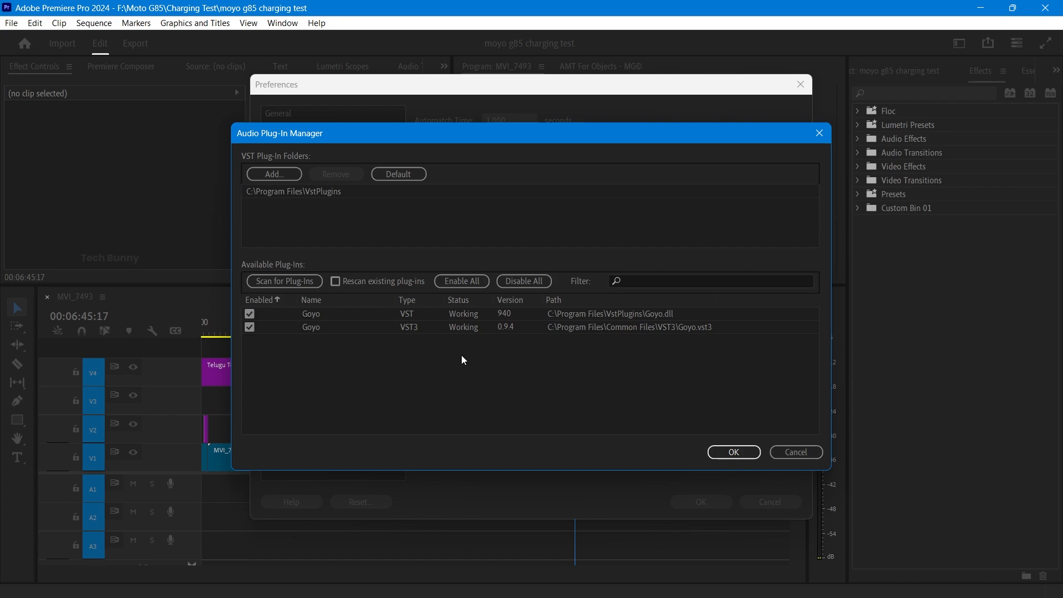
pyautogui.moveTo(383, 361)
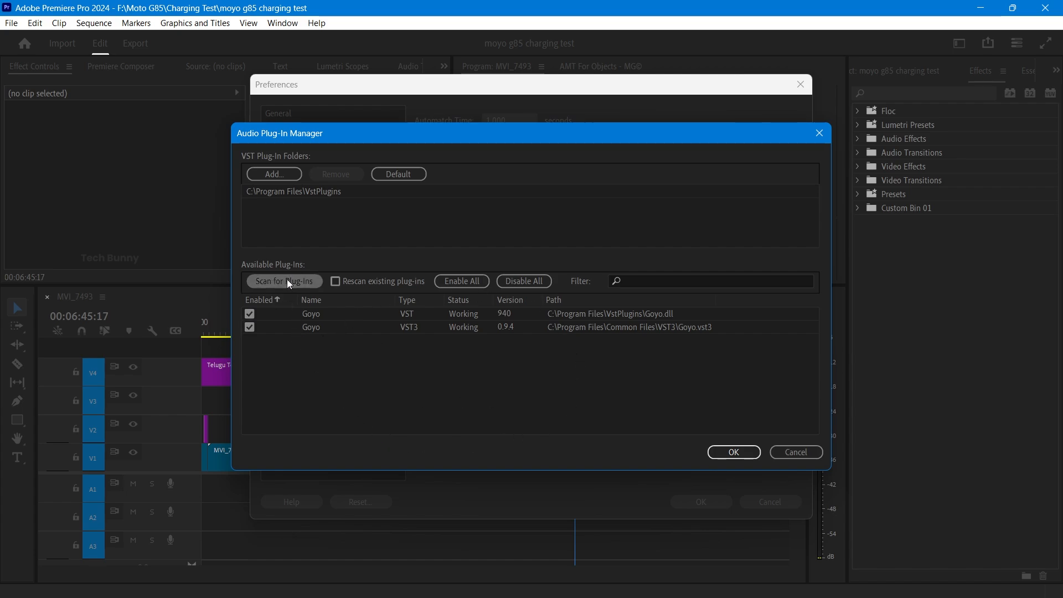
# Rescan for audio plug-ins so Clear VST and VST3 are enabled, and close Preferences.
pyautogui.click(283, 281)
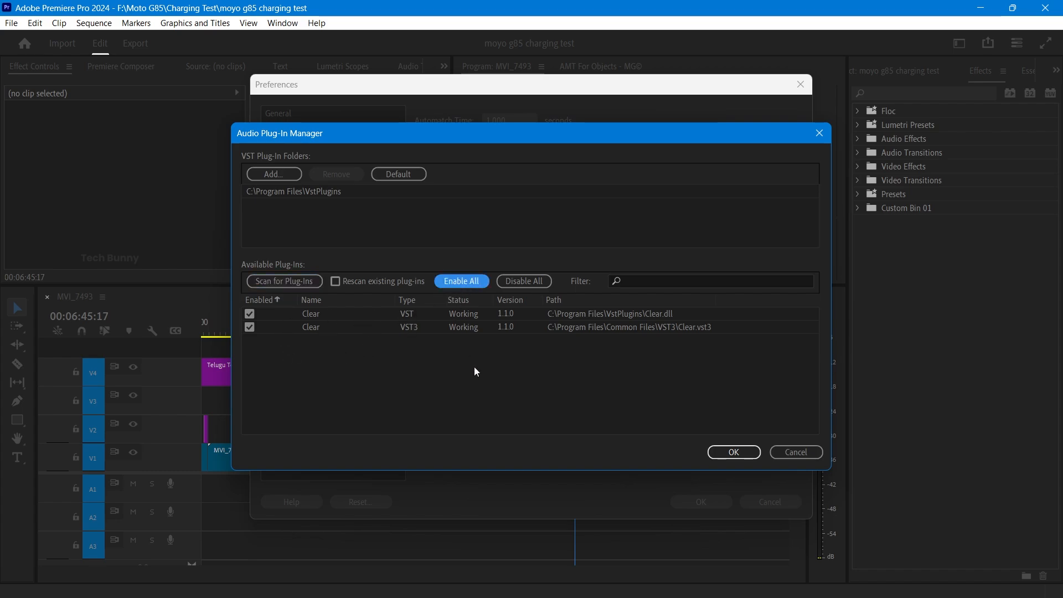
pyautogui.click(734, 452)
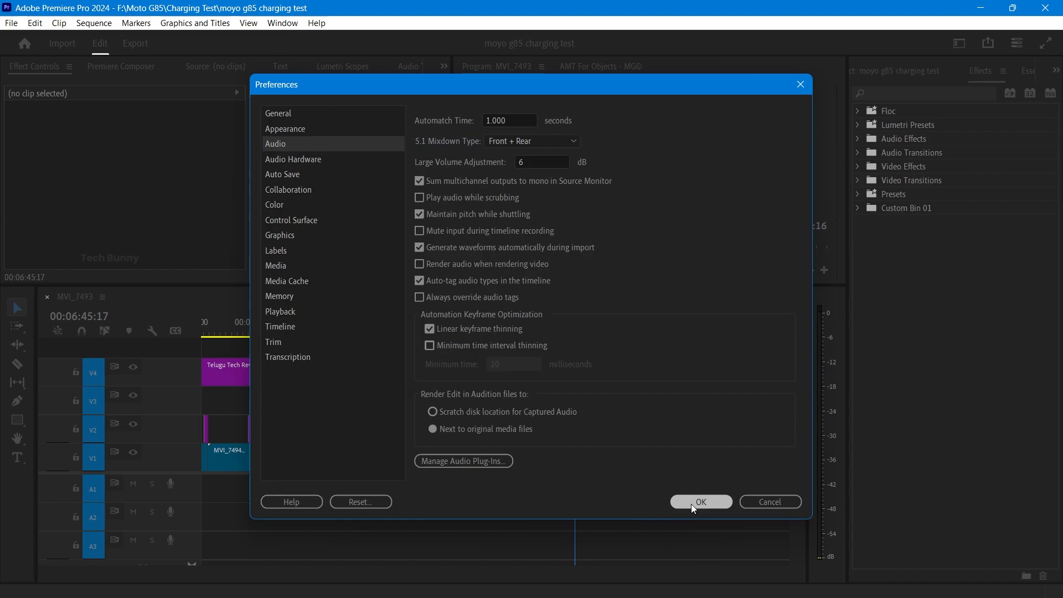
pyautogui.click(701, 502)
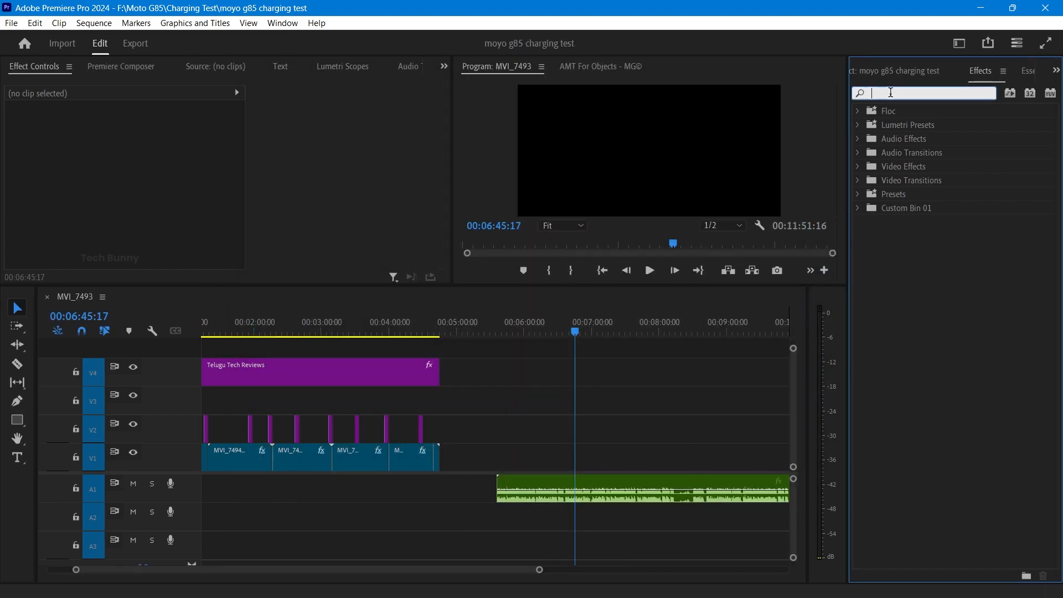
# Search effects for 'clear' and apply Supertone Clear to the A1 audio clip.
pyautogui.write('clear')
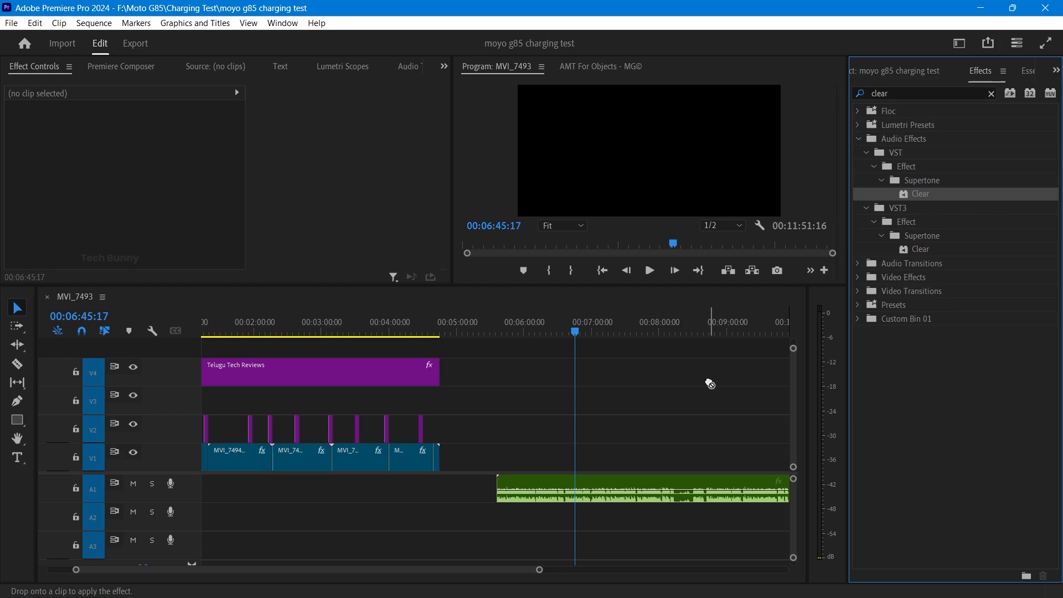
pyautogui.click(665, 497)
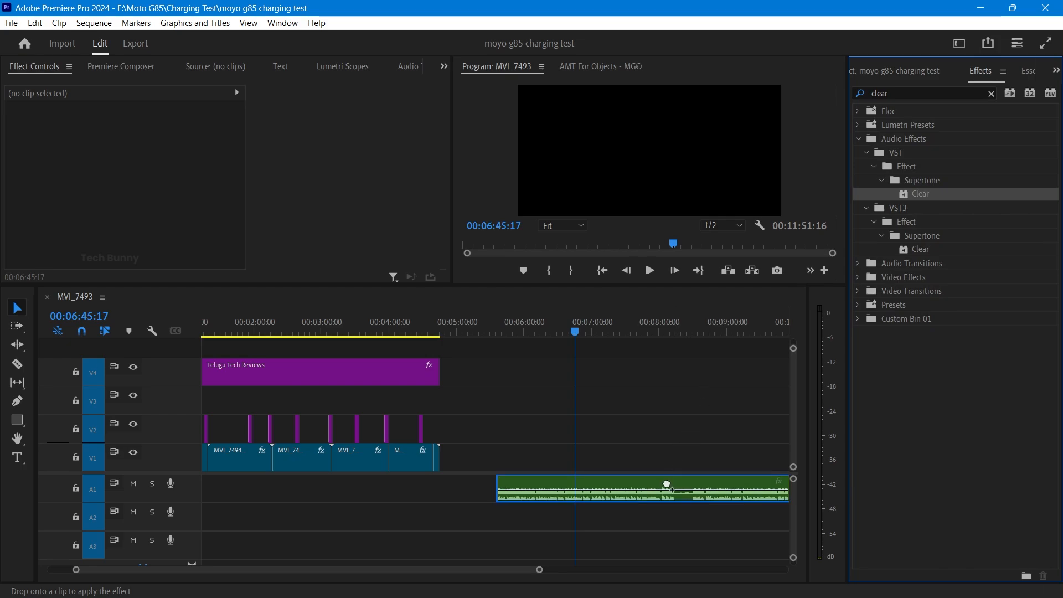
pyautogui.moveTo(676, 482)
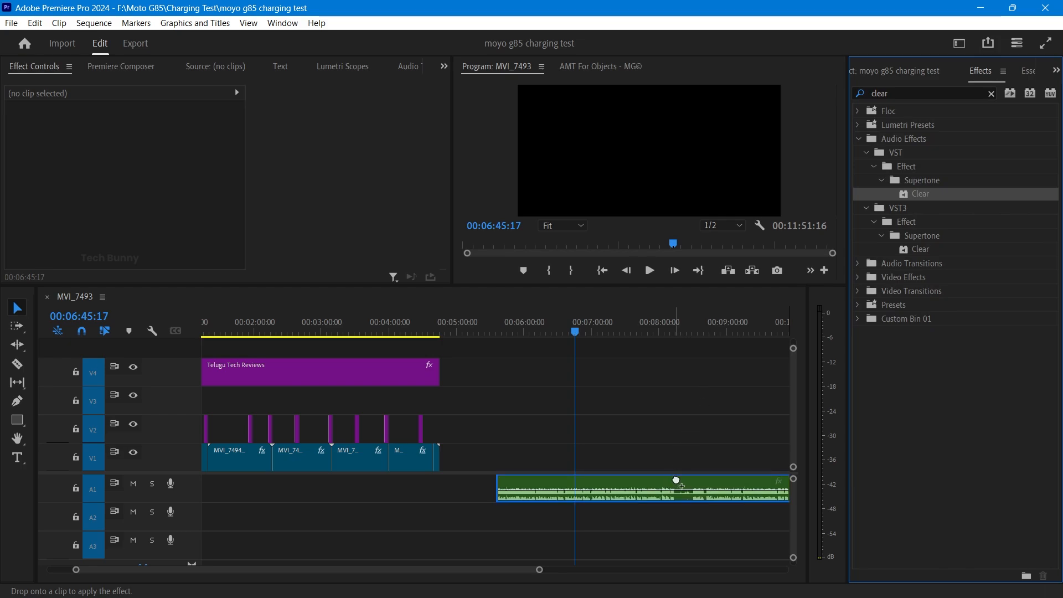